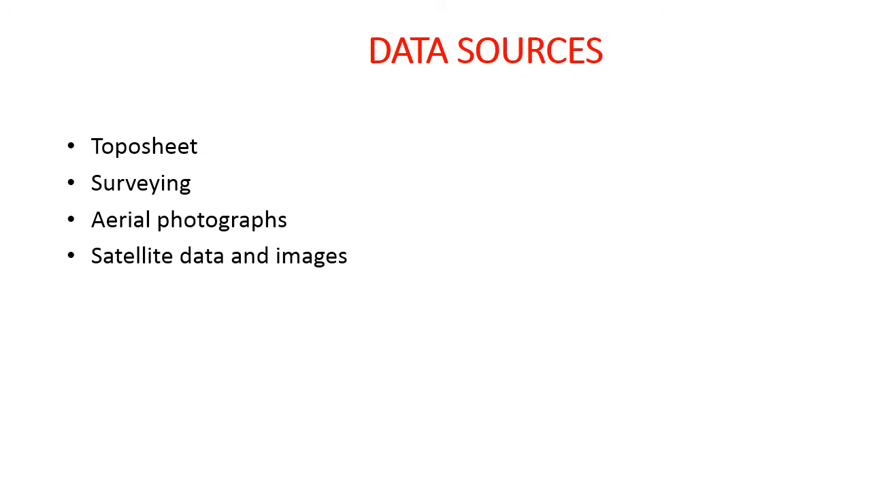
Advance the slideshow to the DATA TYPES slide on spatial, functional and logical relationships.
{"action": "key", "text": "Right"}
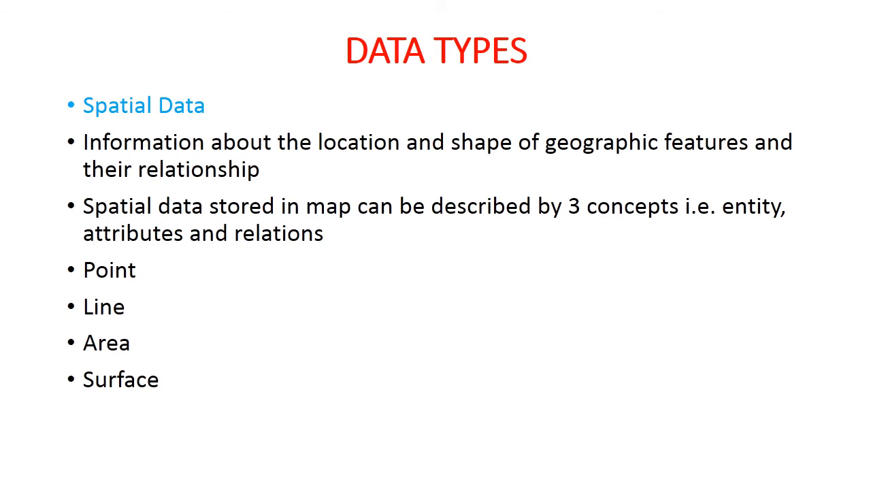
{"action": "key", "text": "right"}
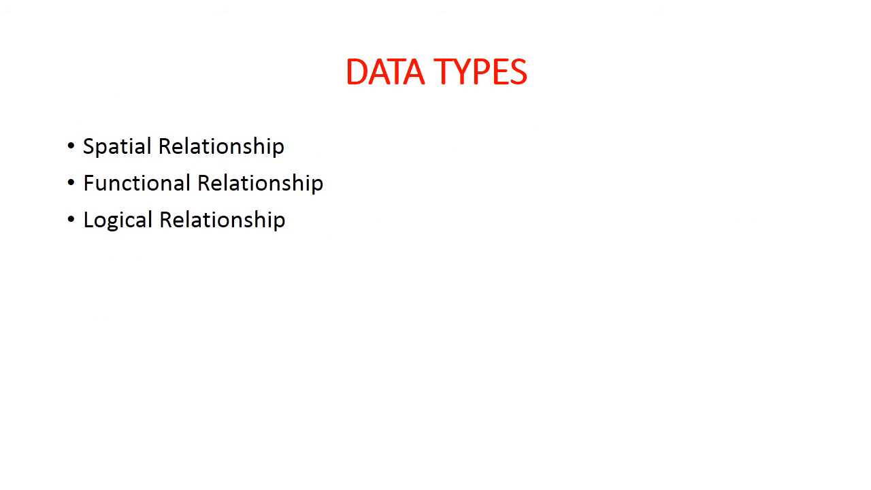